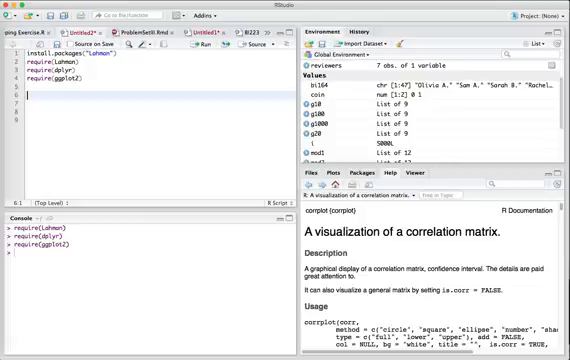
Run LahmanData and scroll through the listed Lahman baseball tables in the console.
text(LahmanData)
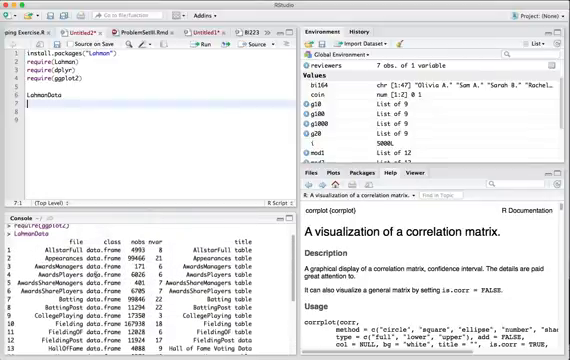
scroll(down, 3)
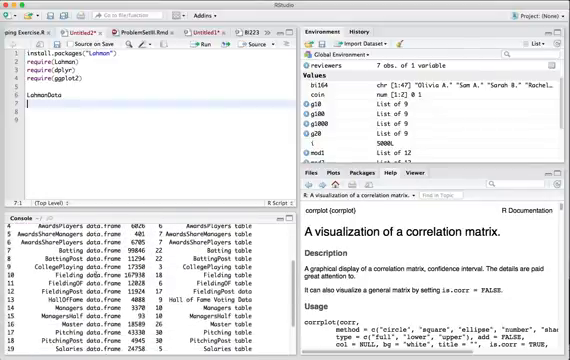
scroll(down, 3)
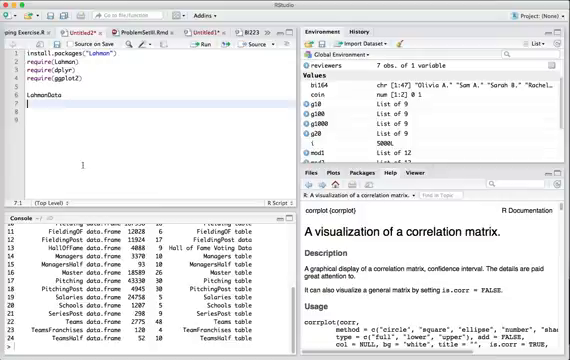
Preview the first rows of the Teams table with head(Teams).
text(head)
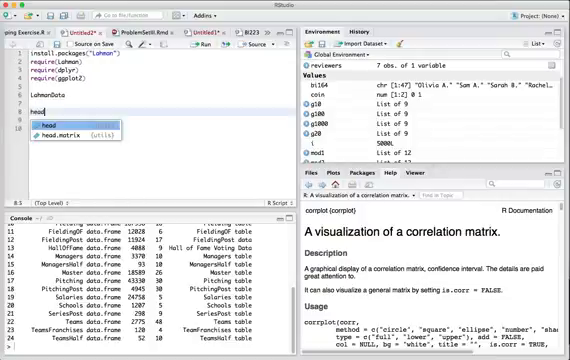
text((Teams)
click(161, 128)
text(mydata <-)
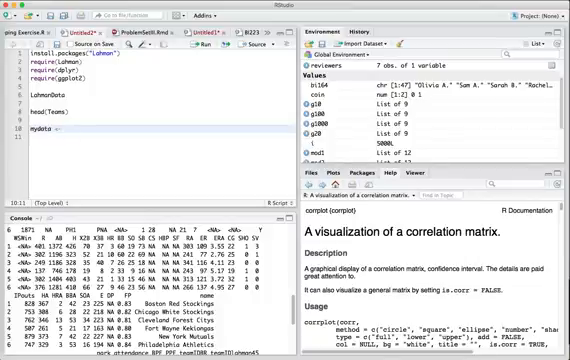
Pipe Teams into select(yearID,lgID,teamID,W,L,R,RA) and filter to 2014 AL teams.
text(Teams %>%)
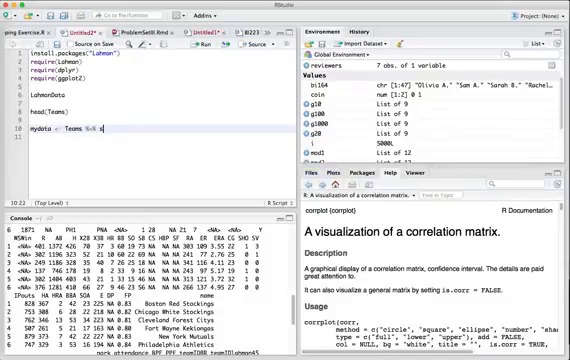
text(select(yearID,lgID,teamID,W,L,R,RA) %>%)
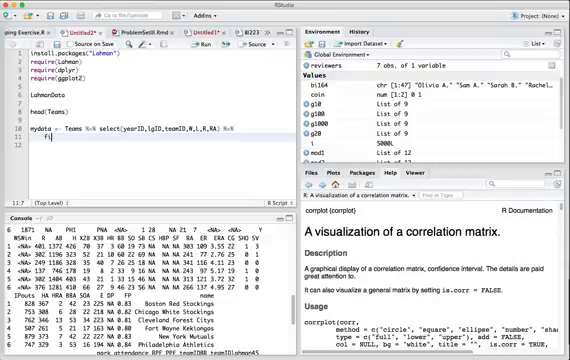
text(filter()
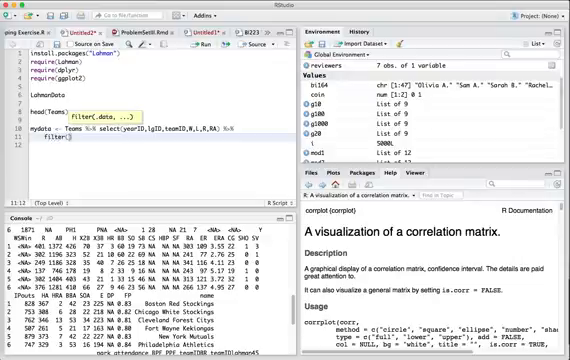
text(yearID==2014,lgID=="AL)
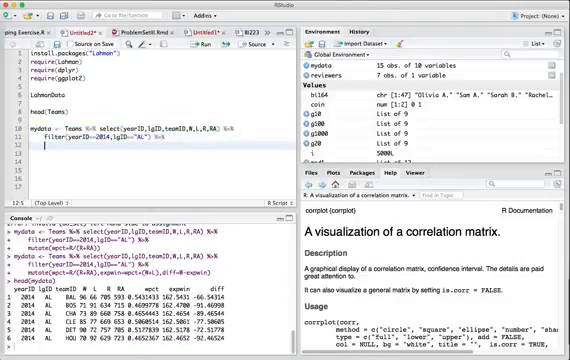
Add mutate(wpct=R/(R+RA)) after the filter line of the mydata pipeline.
text(mutate(wpct=)
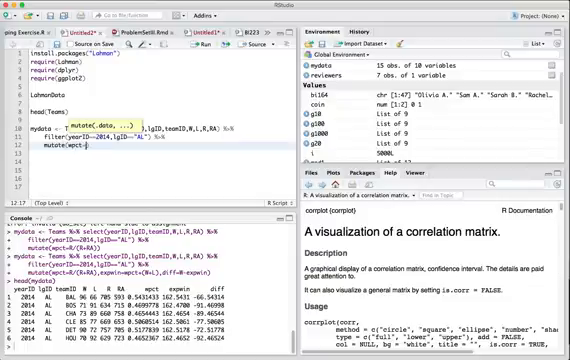
text(R/(R+RA),expwin=mpct*(W+L)
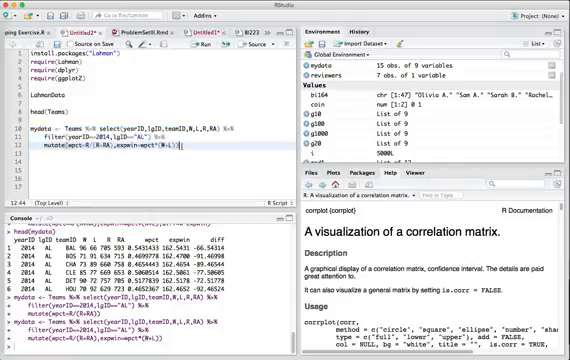
Add a head(mydata) line below the pipeline to preview wpct and expwin.
text(head(mydata)
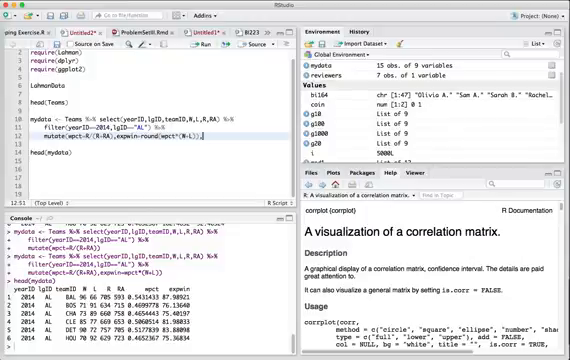
Append diff=W-expwin to mutate, rerun the pipeline, and start a new mydata line.
text(.diff=W-expwin)
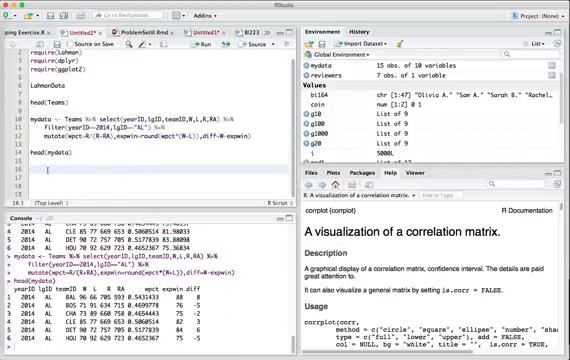
text(mydata)
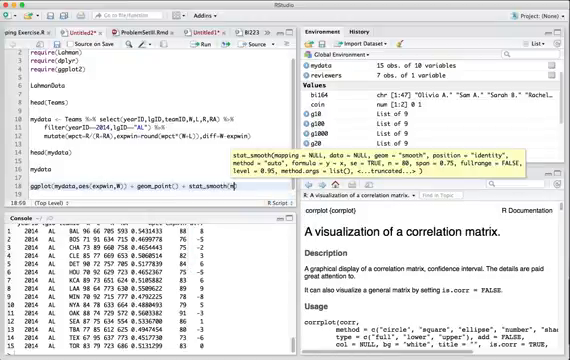
Write ggplot(mydata,aes(expwin,W)) with geom_point() and a stat_smooth linear fit.
text(ethod="lm)
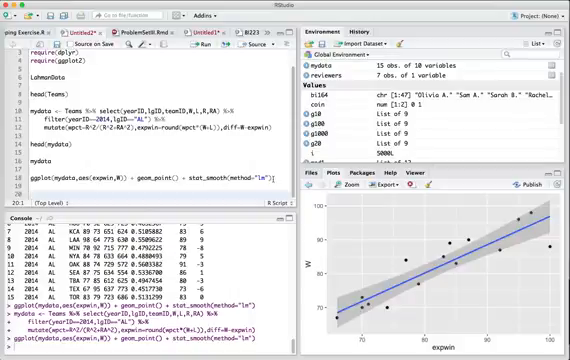
Fit mod <- lm(W~expwin,data=mydata), print its coefficients, and start a summary(mod) line.
text(mod <- lm(W~expwin)
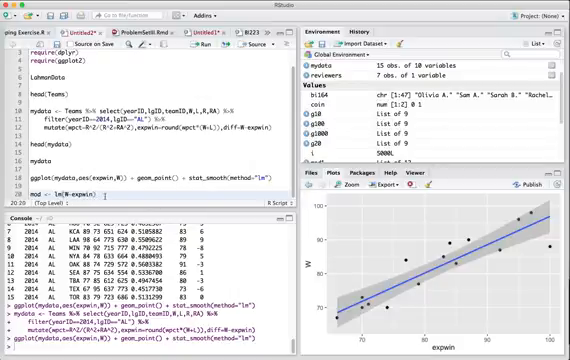
text(,data=mydata)
text(mod)
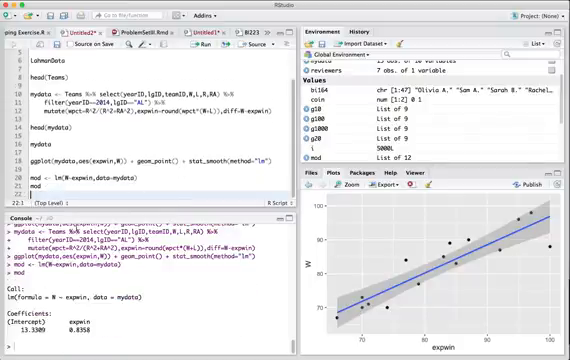
text(summo)
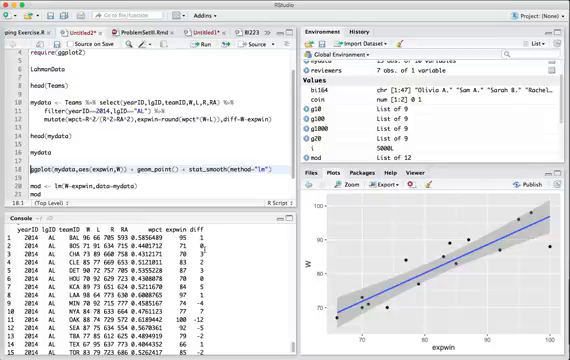
Scroll the script and run mydata to print the full data frame.
scroll(down, 3)
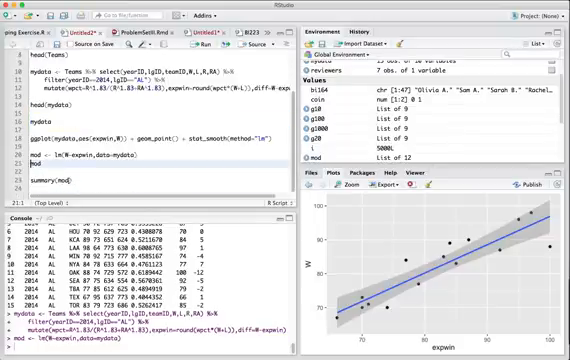
Run summary(mod), showing slope 0.8964 and R-squared 0.8095.
key(Return)
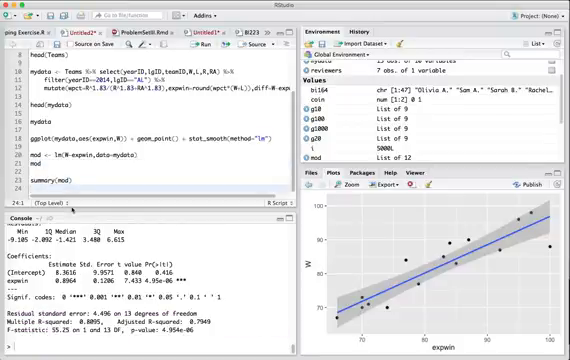